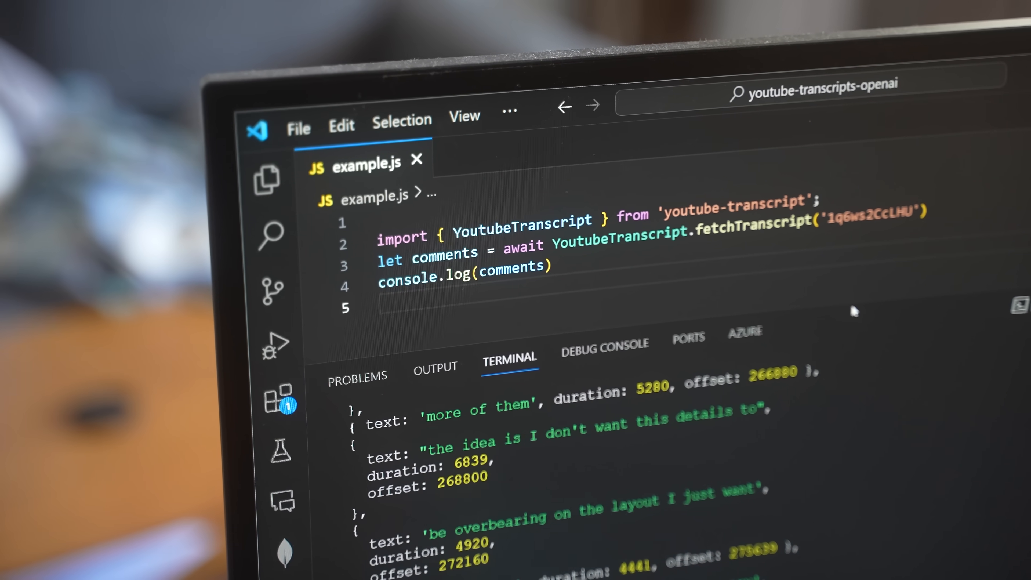
Step: Navigate from the platform's Documentation to the GPT guide under Guides and skim it
{"action": "scroll", "scroll_direction": "down", "scroll_amount": 3}
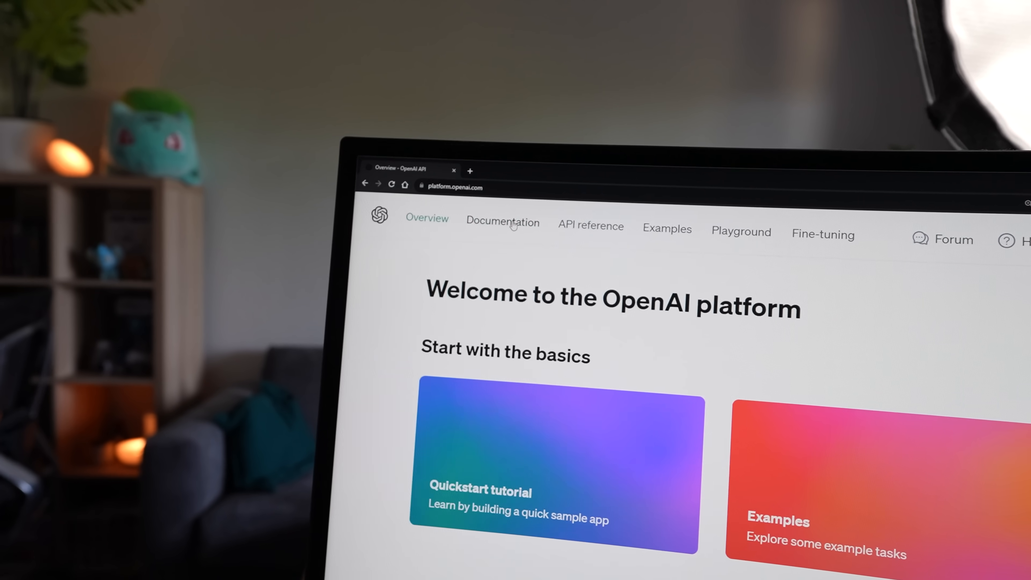
{"action": "left_click", "coordinate": [501, 222]}
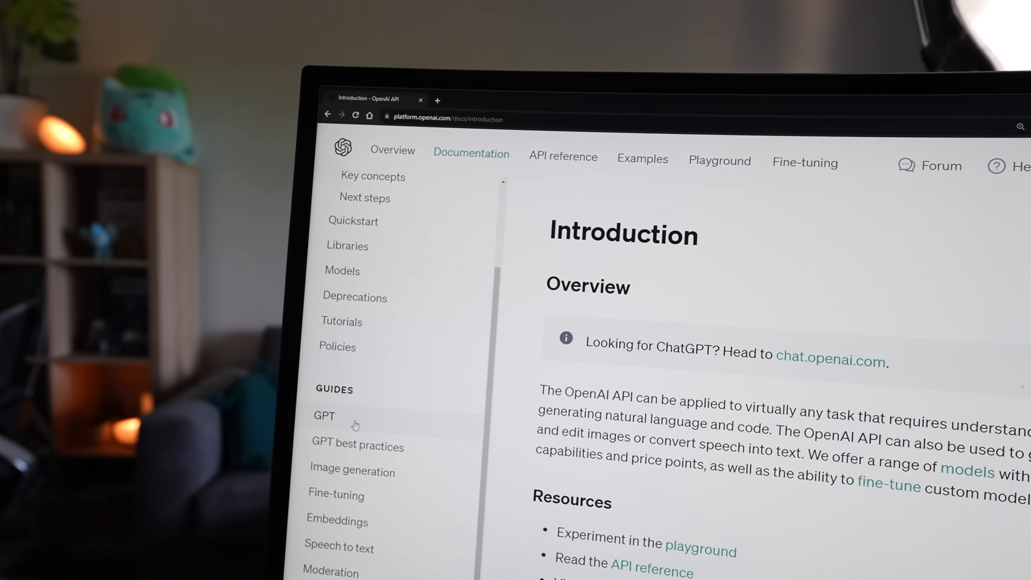
{"action": "left_click", "coordinate": [323, 416]}
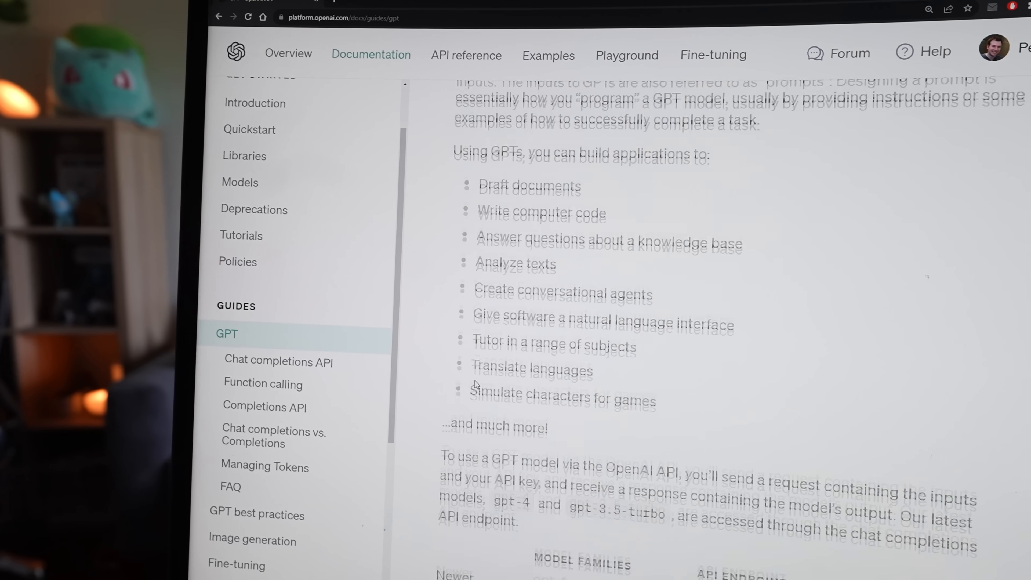
{"action": "scroll", "scroll_direction": "down", "scroll_amount": 3}
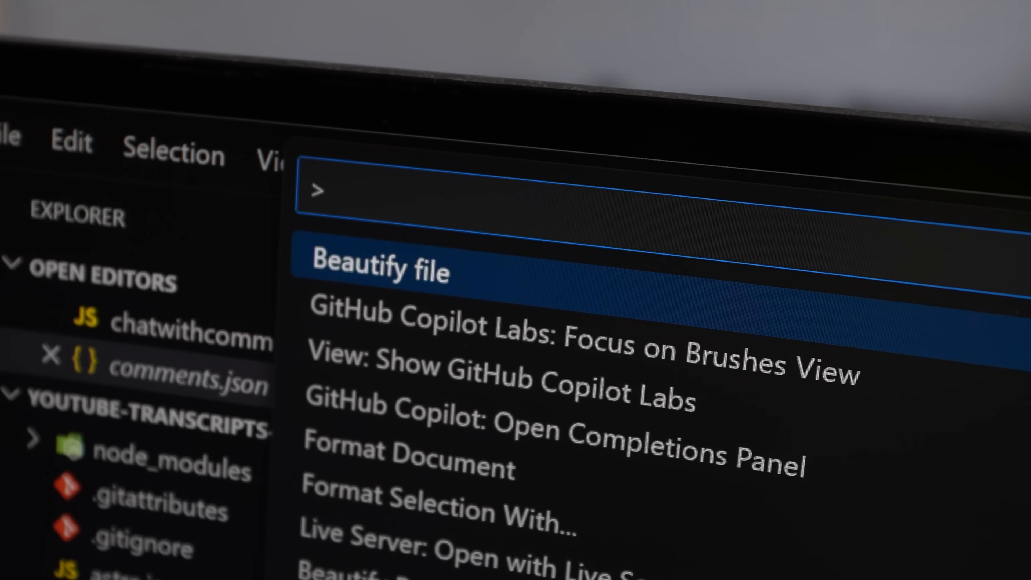
Step: Beautify the current file and open chatwithcomments.js from the Explorer
{"action": "left_click", "coordinate": [395, 270]}
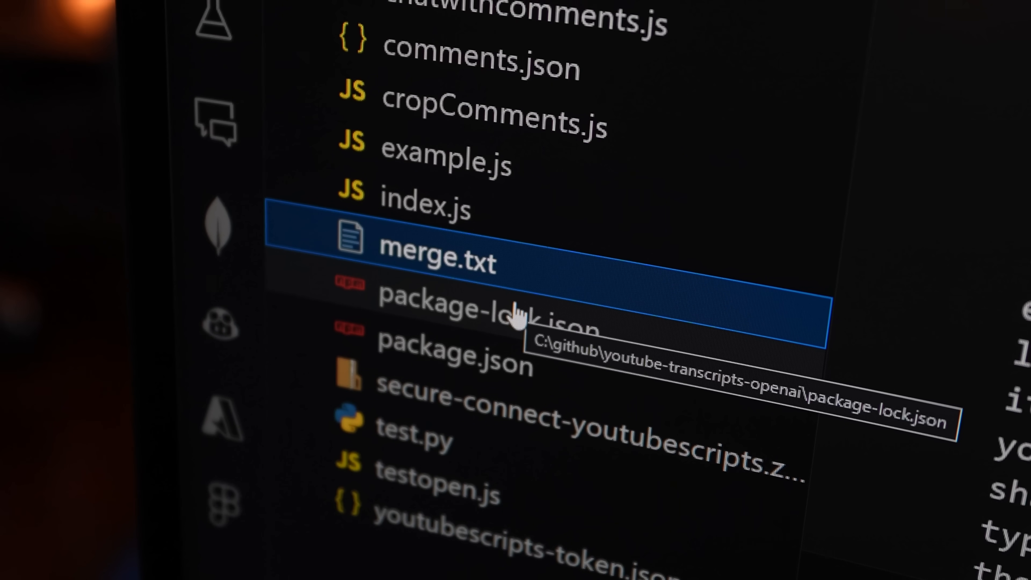
{"action": "double_click", "coordinate": [440, 257]}
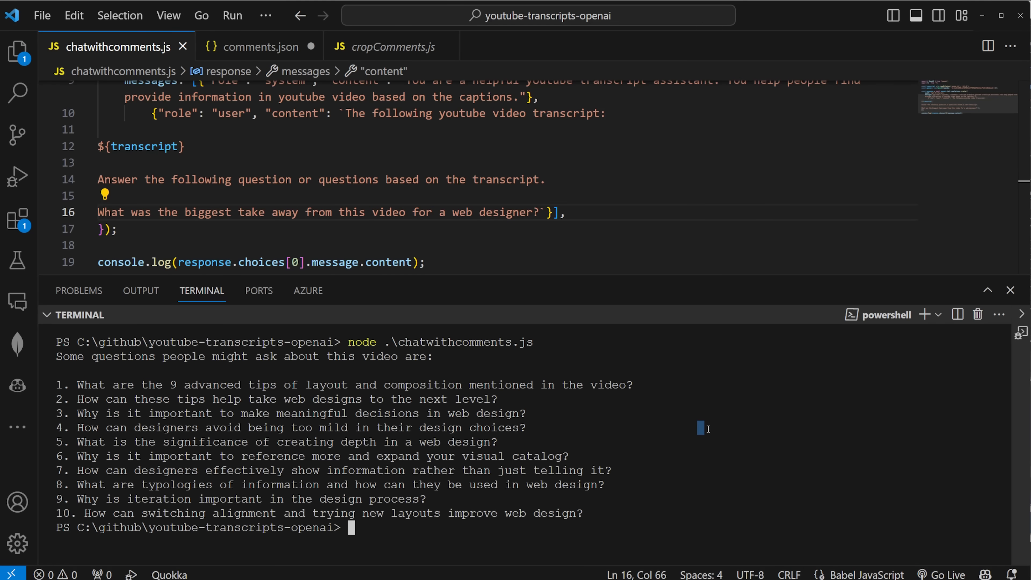
Step: Run 'node .\chatwithcomments.js' in the integrated terminal to print GPT's answer
{"action": "type", "text": "node .\\chatwithcomments.js"}
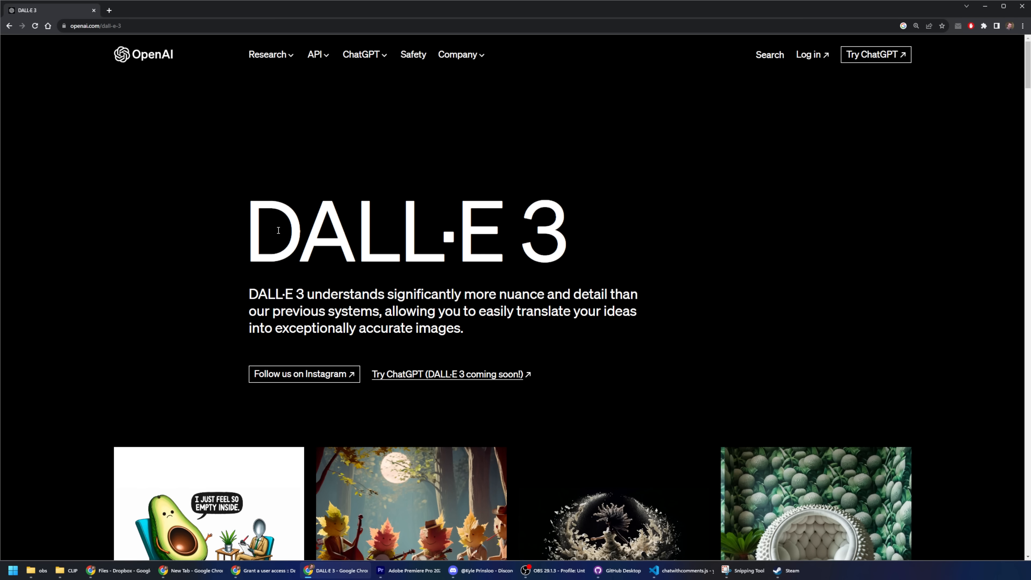
{"action": "scroll", "scroll_direction": "down", "scroll_amount": 3}
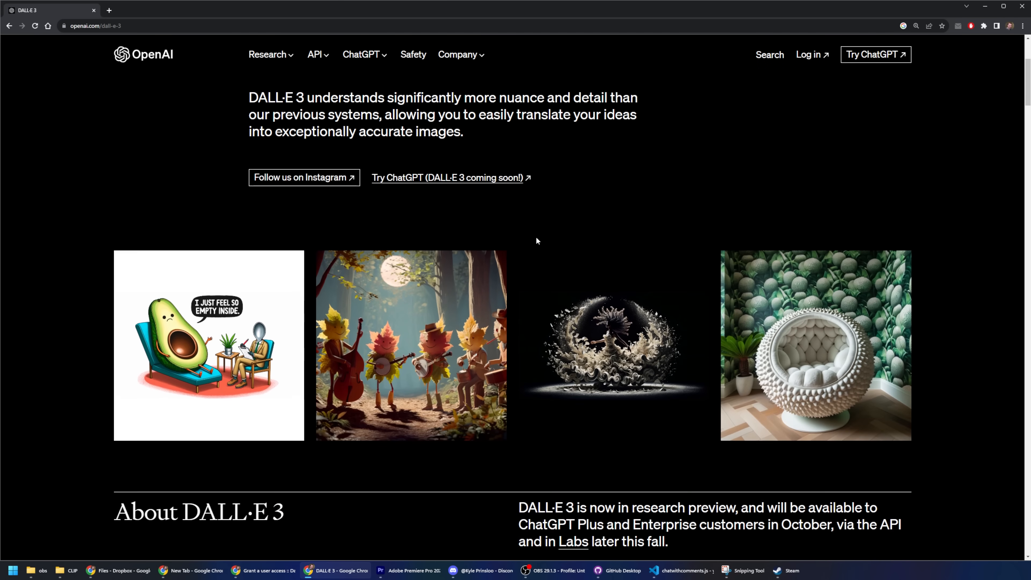